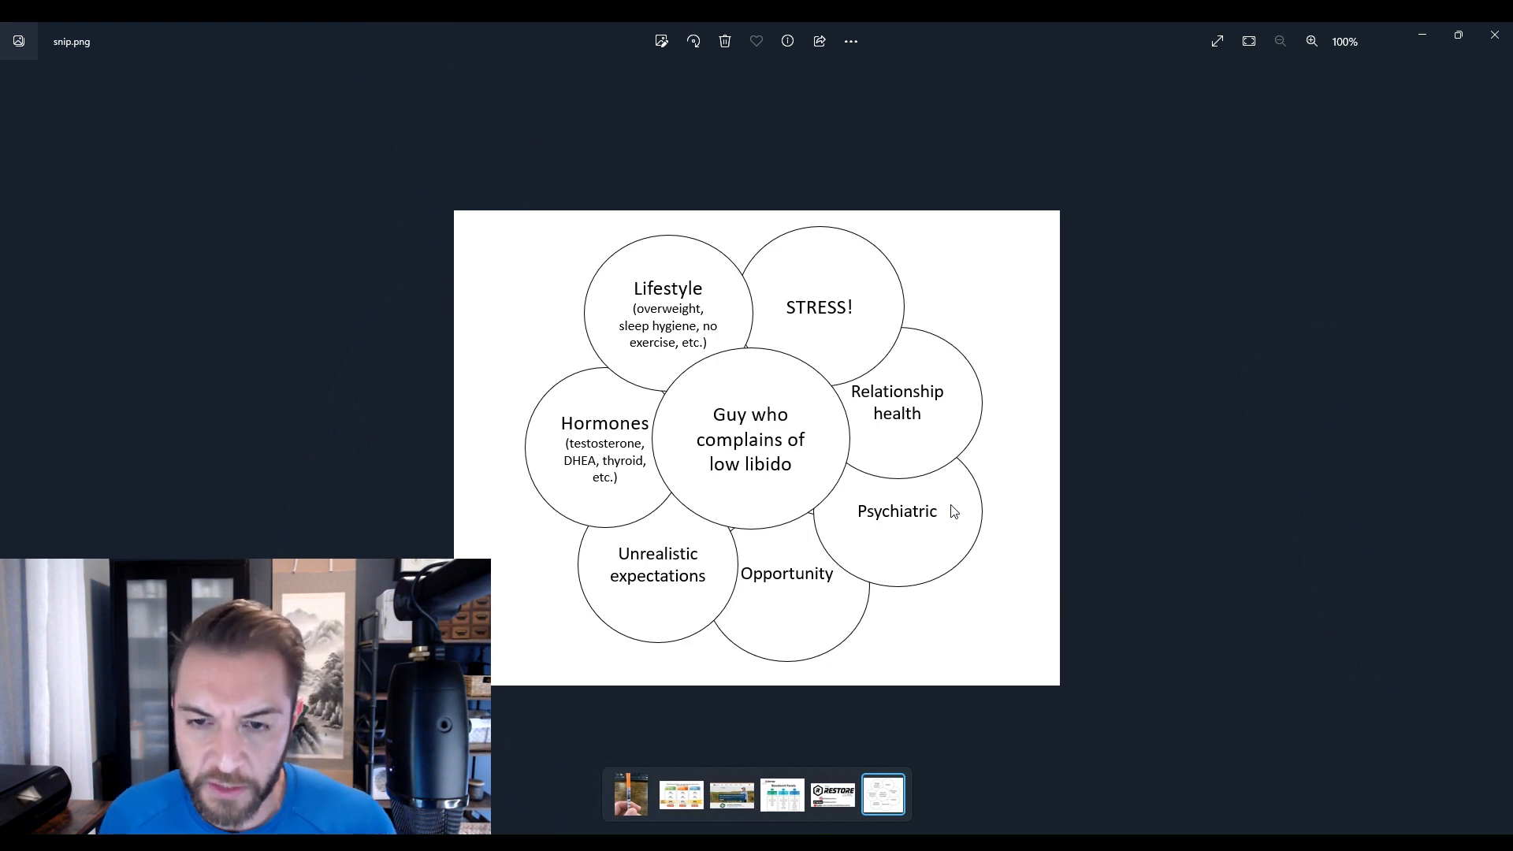
mouse_move(698, 416)
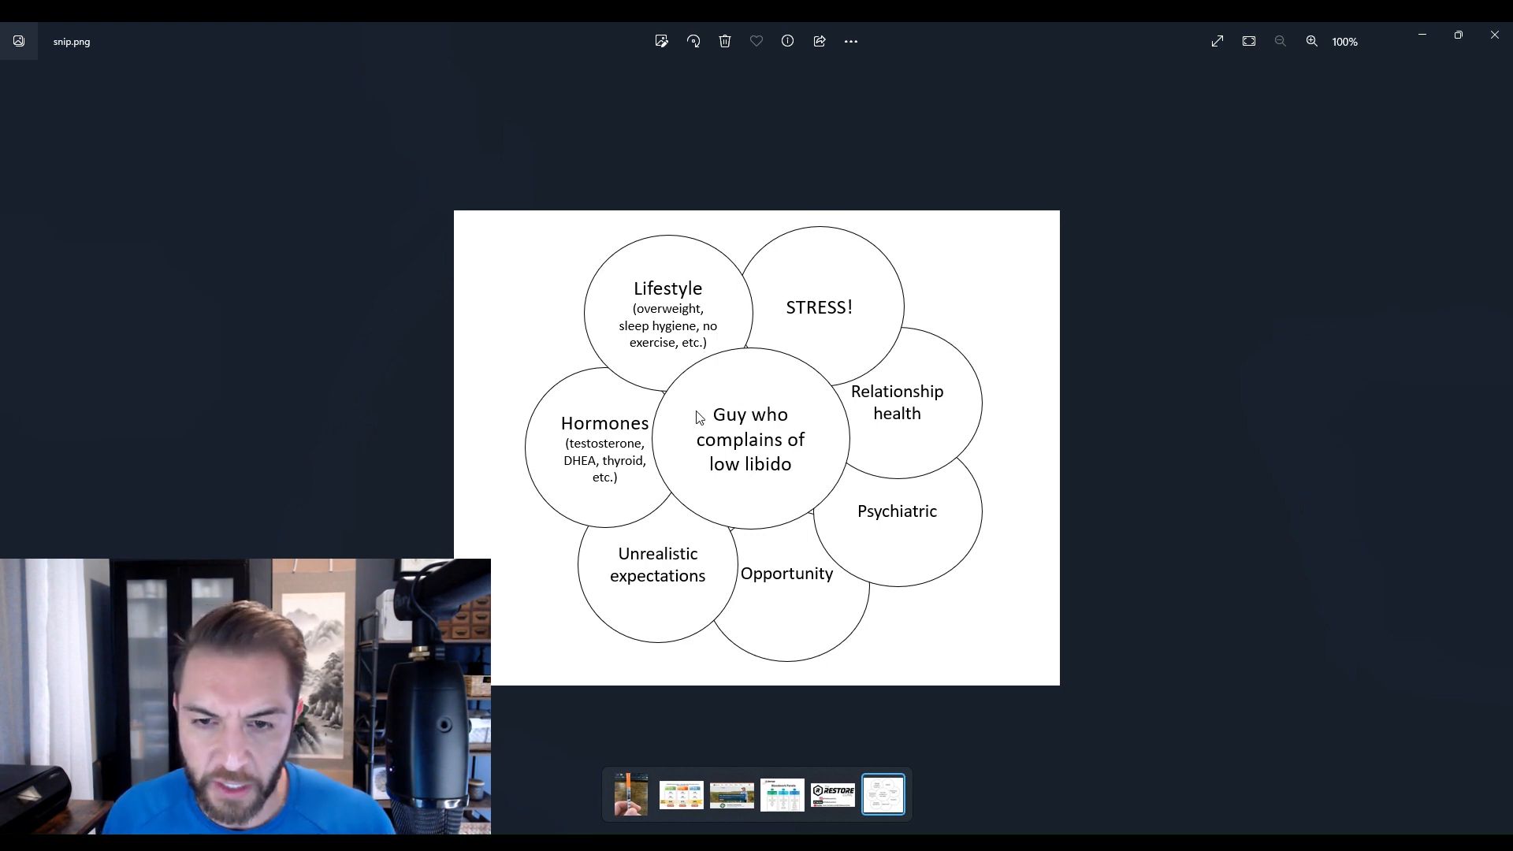
mouse_move(749, 427)
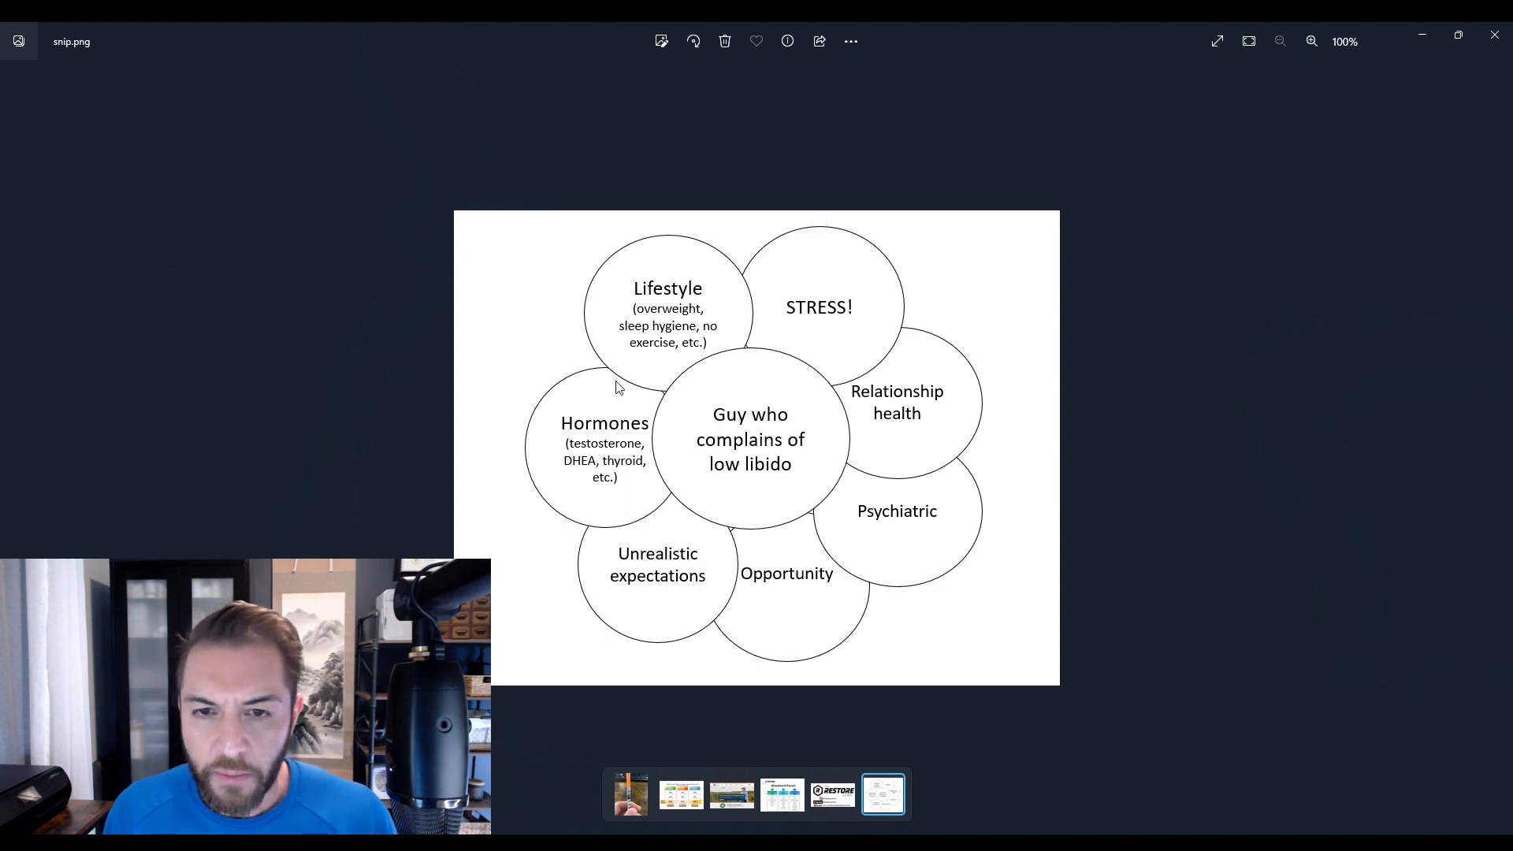
mouse_move(813, 338)
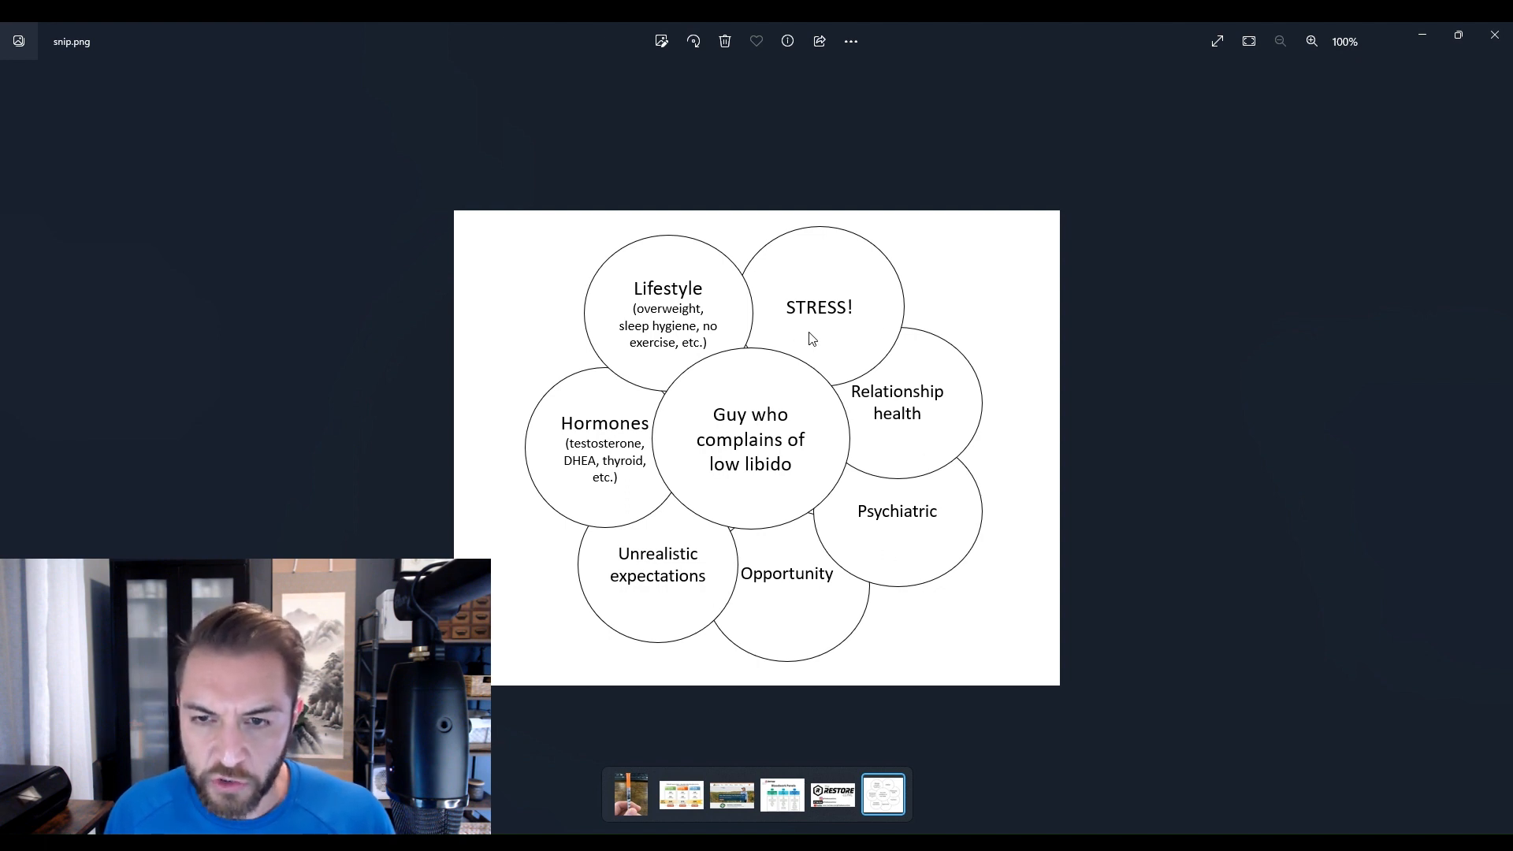
mouse_move(756, 439)
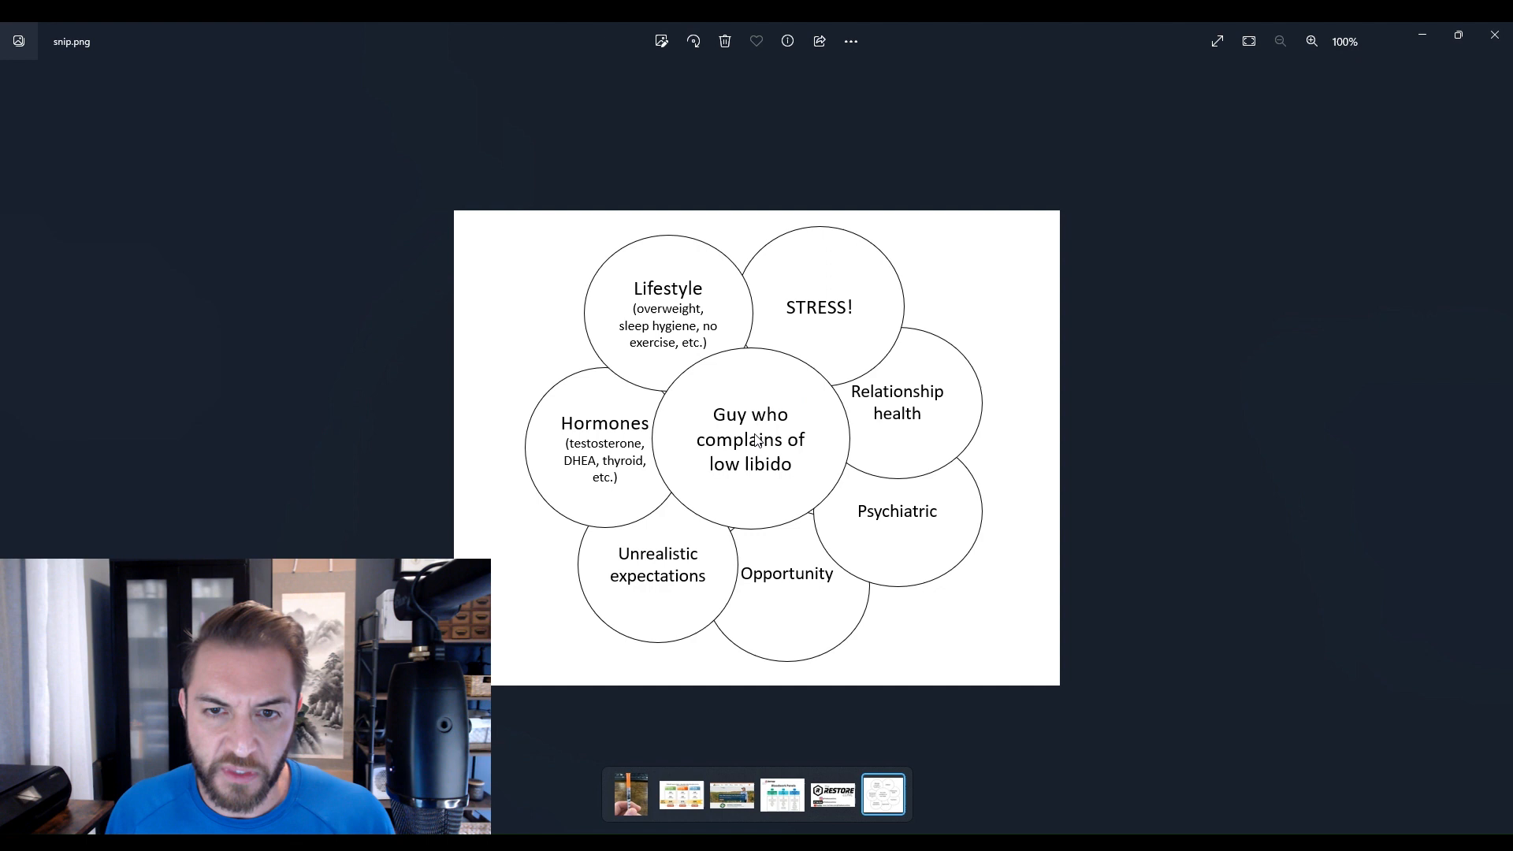
mouse_move(676, 294)
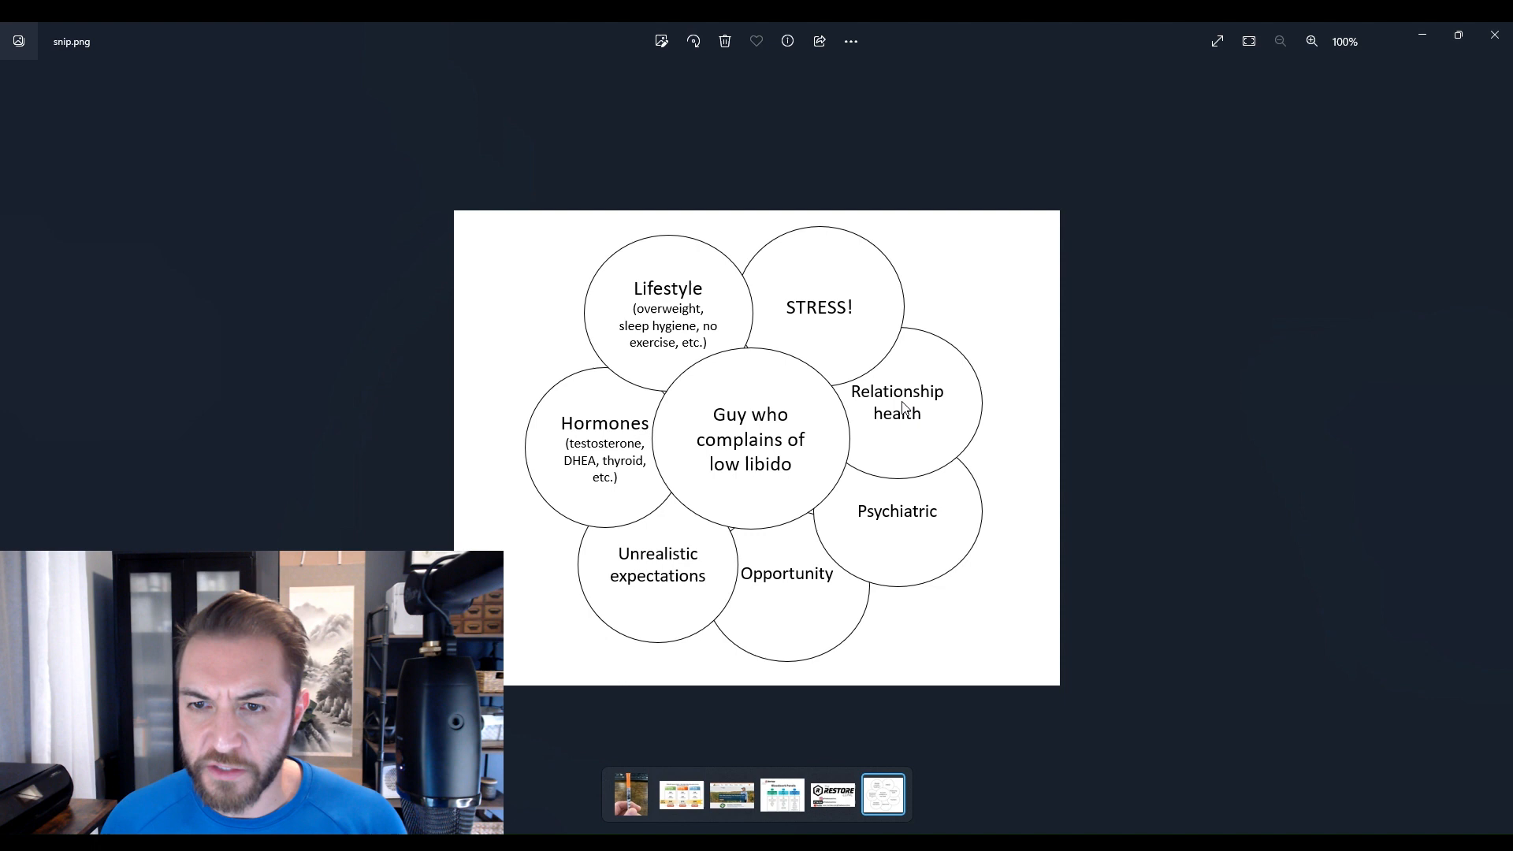
mouse_move(866, 328)
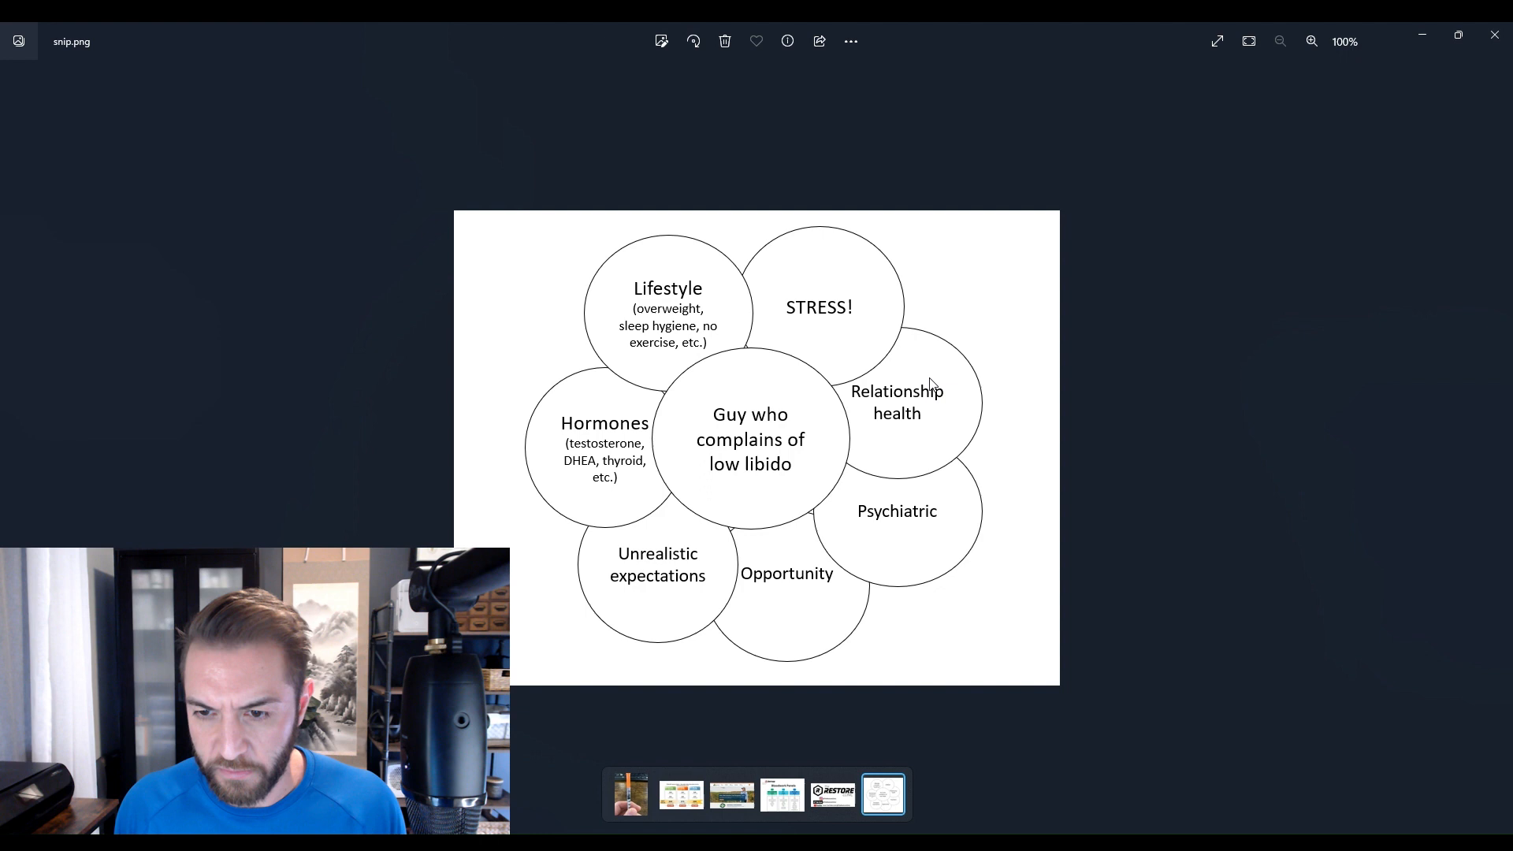
mouse_move(905, 393)
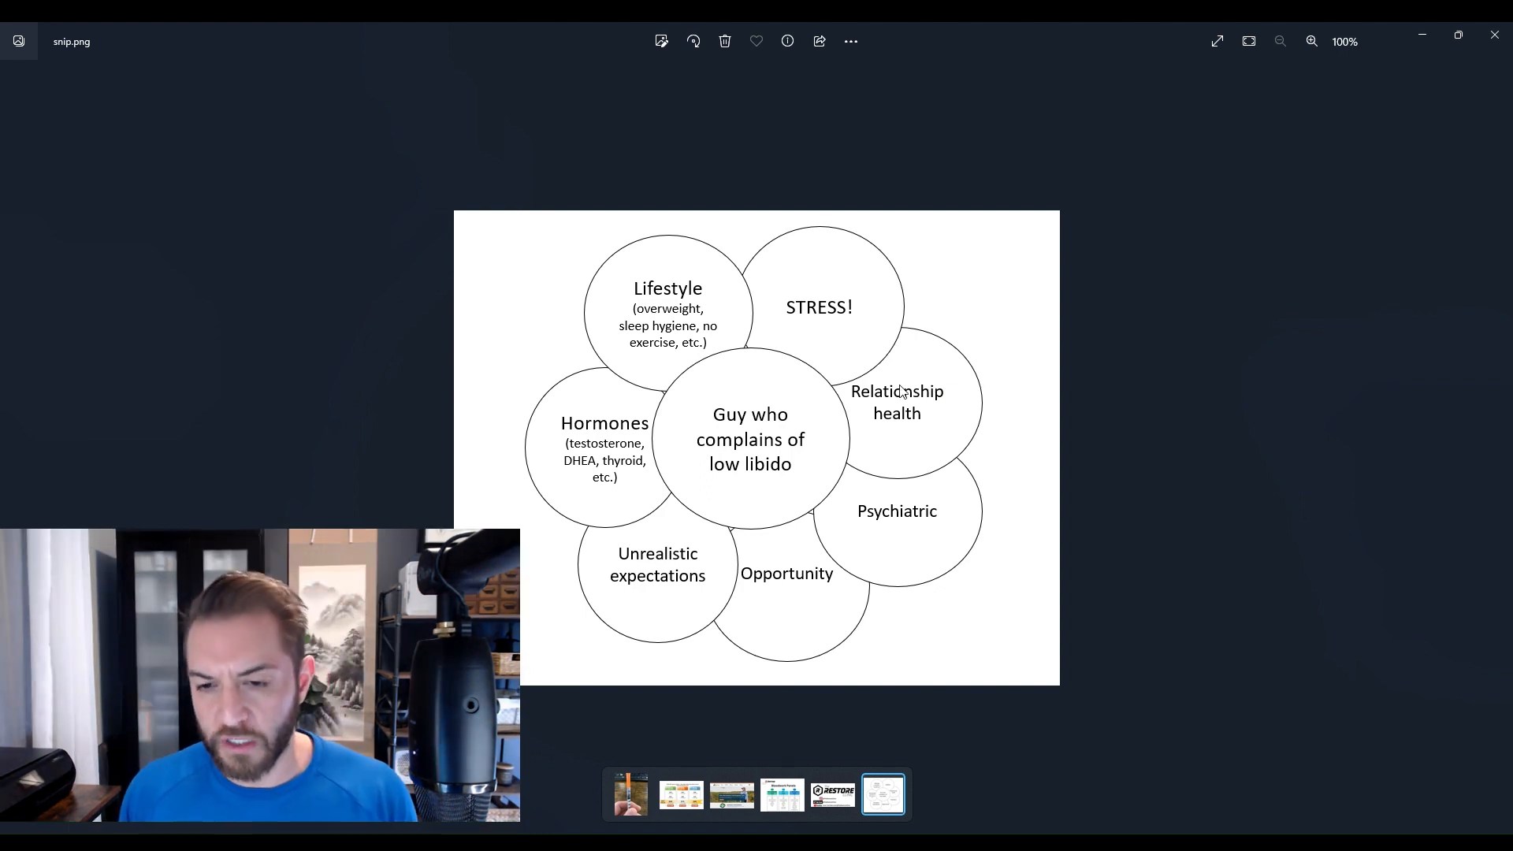